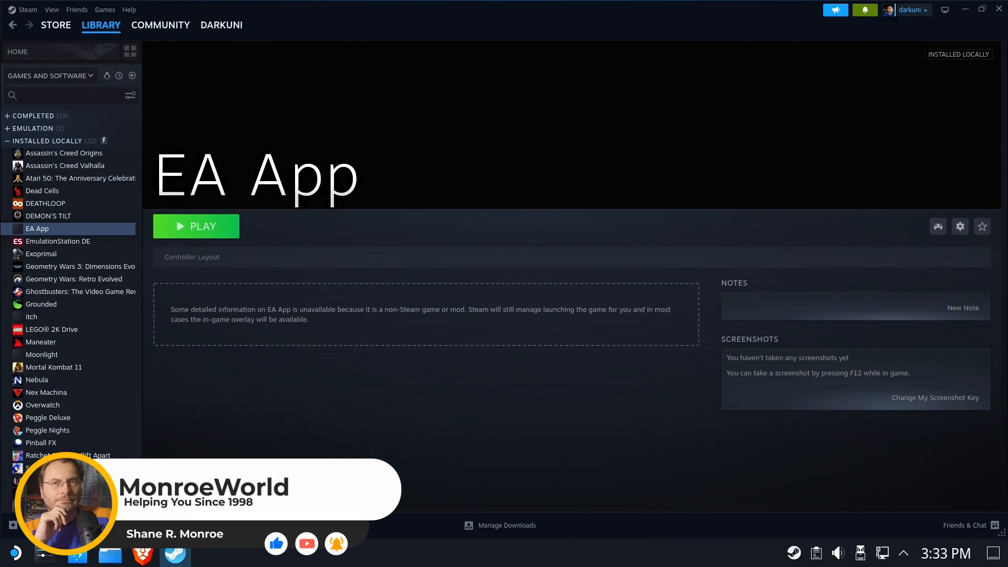
# - Launch the EA App shortcut from the Steam library with PLAY
pyautogui.click(195, 226)
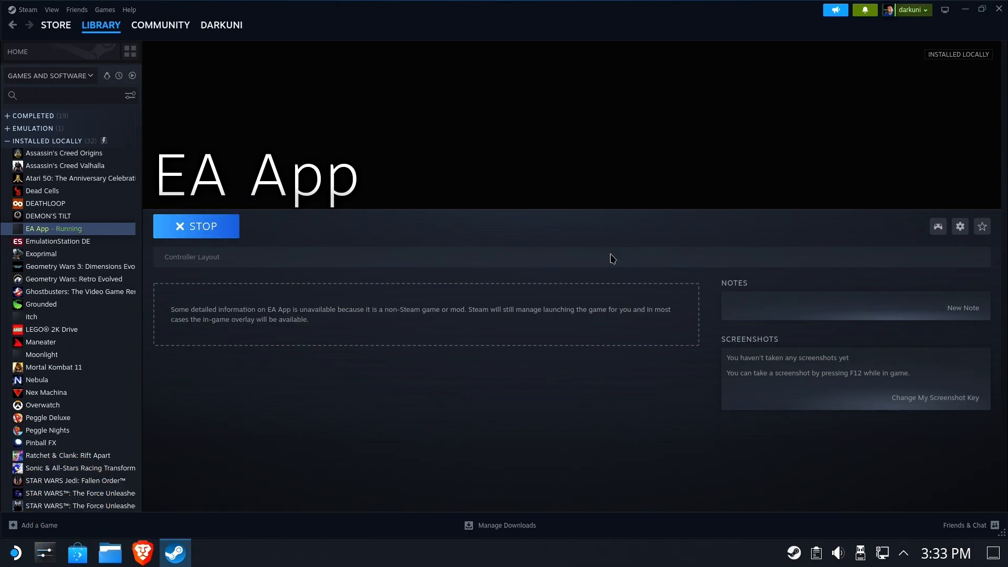
pyautogui.moveTo(180, 311)
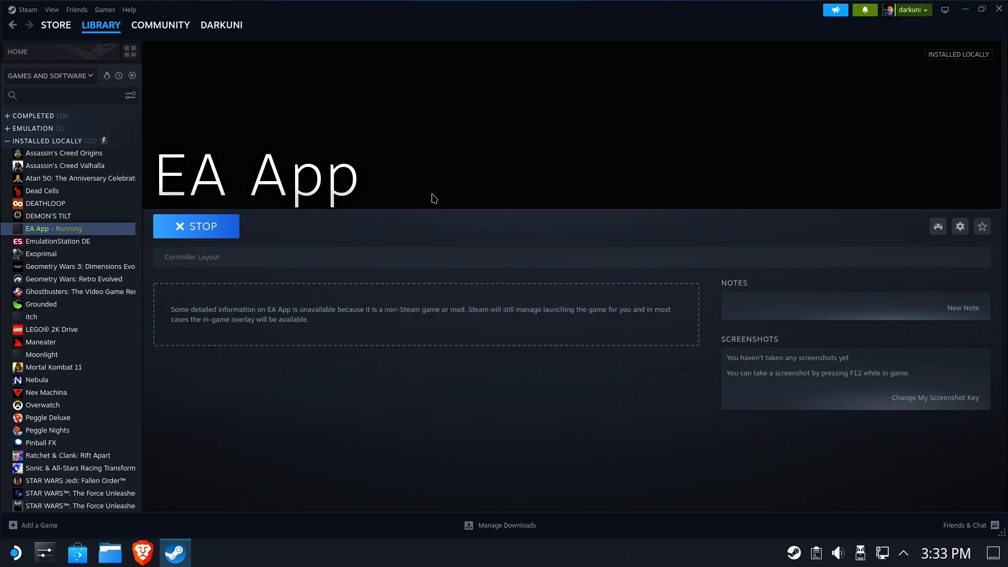
pyautogui.moveTo(455, 478)
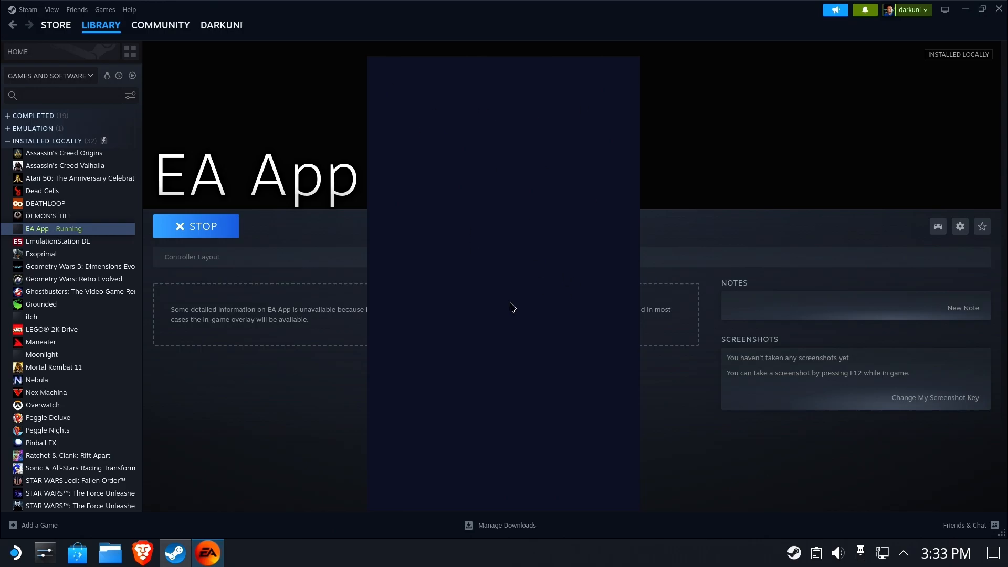
pyautogui.moveTo(326, 411)
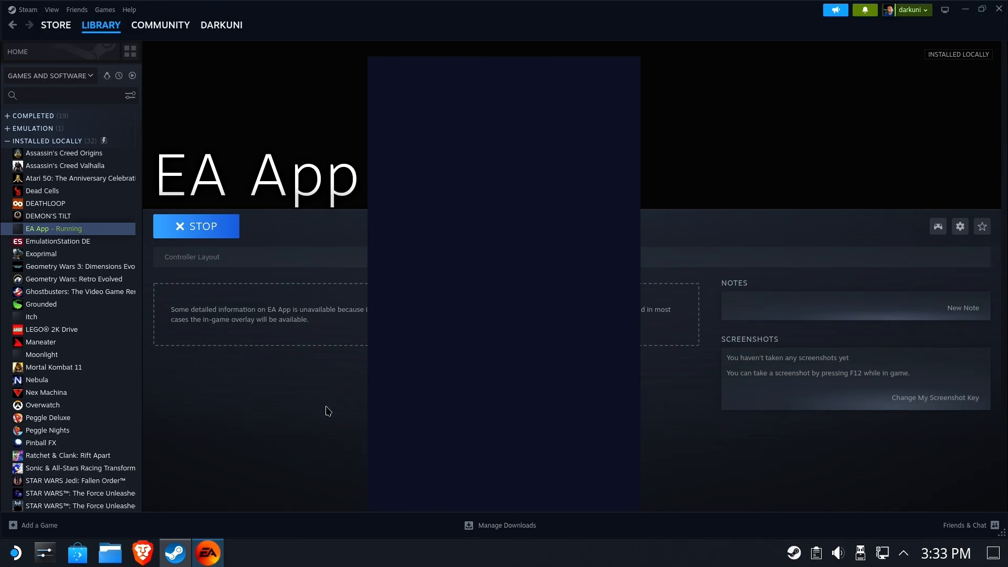
# - Stop the running EA App and confirm quitting it
pyautogui.click(196, 225)
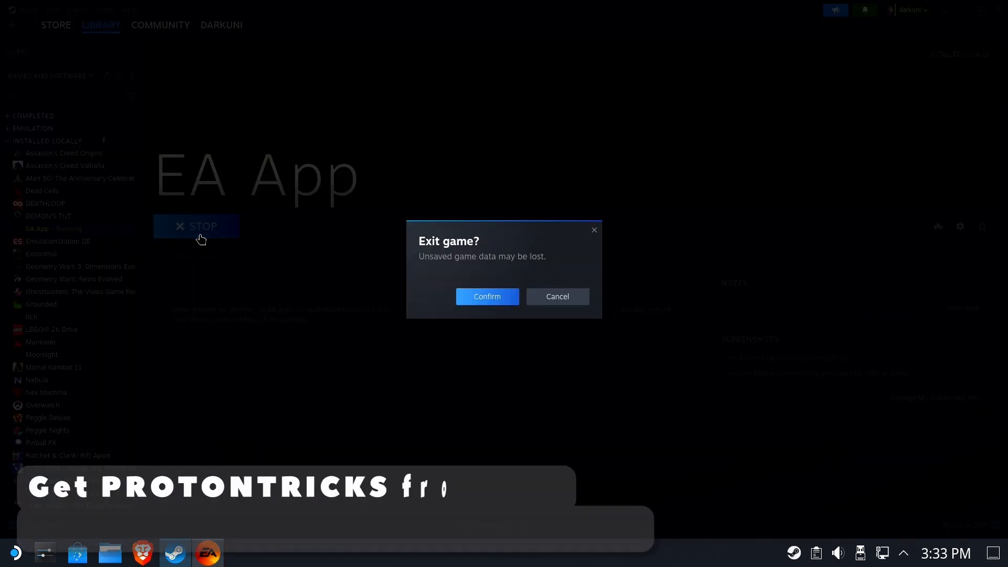
pyautogui.click(486, 296)
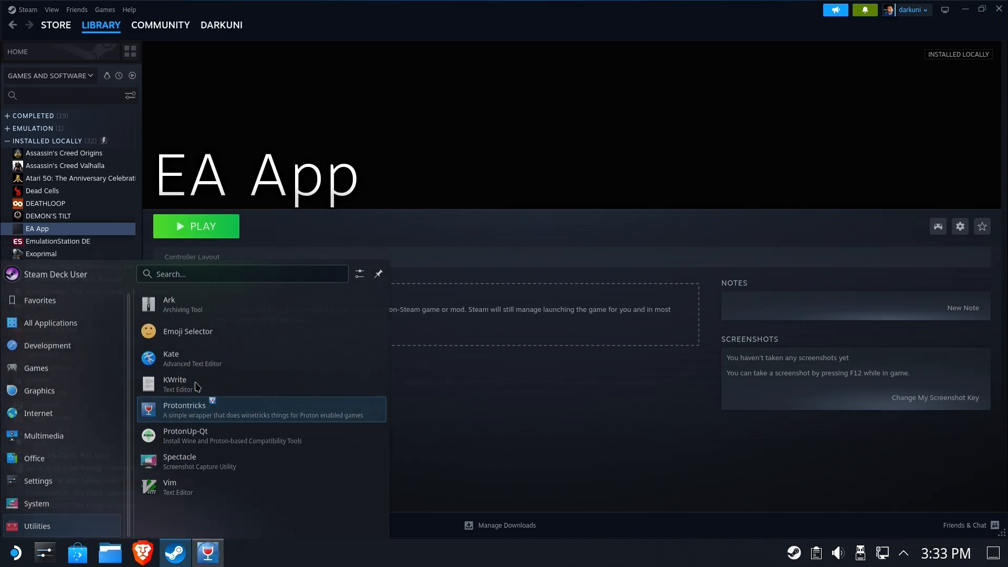
# - Start Protontricks and choose the 'Non-Steam shortcut: EA App' entry
pyautogui.click(184, 405)
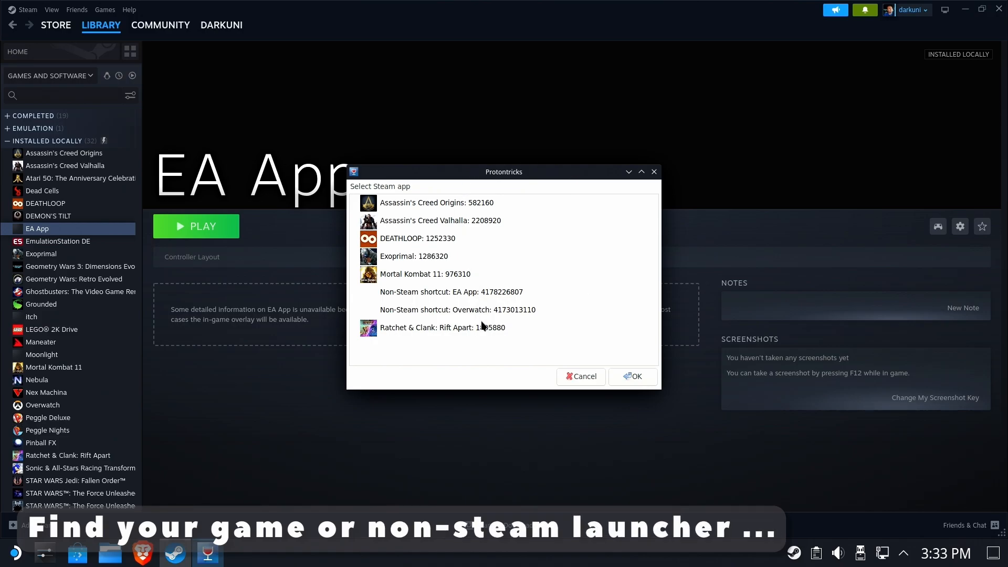
pyautogui.click(578, 375)
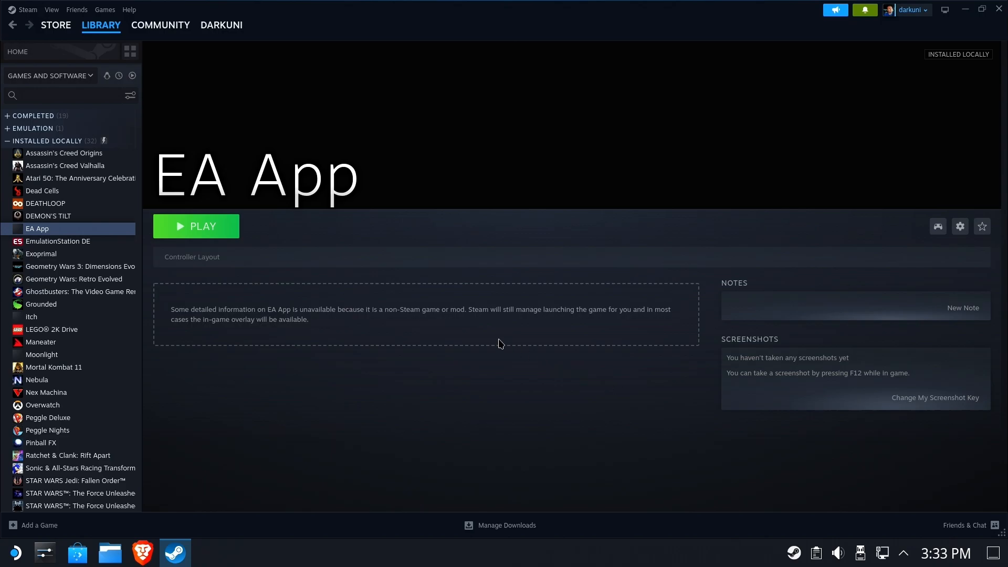
pyautogui.moveTo(447, 285)
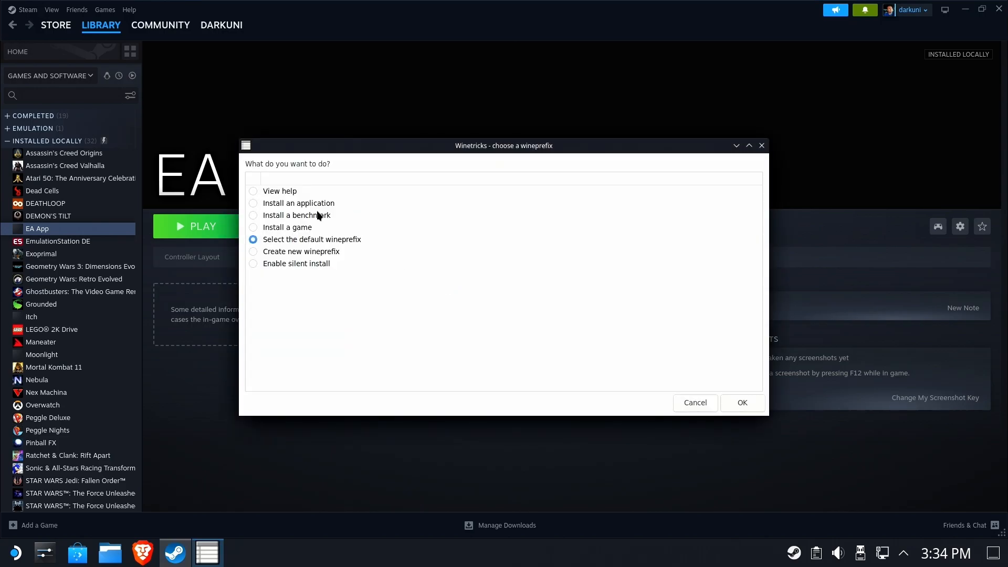
# - Use the default wineprefix and install the d3dcompiler_47 Windows component
pyautogui.click(312, 240)
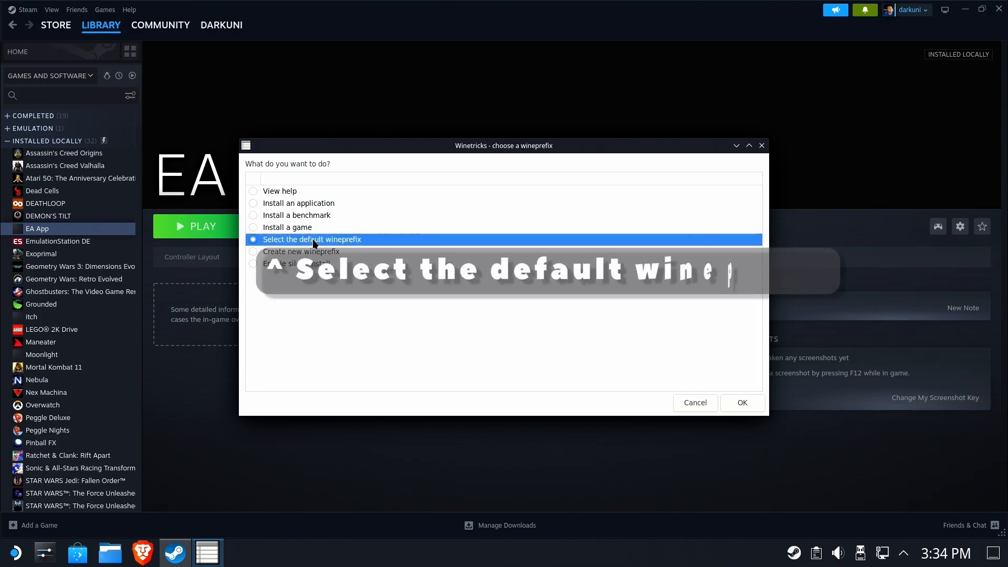
pyautogui.click(741, 402)
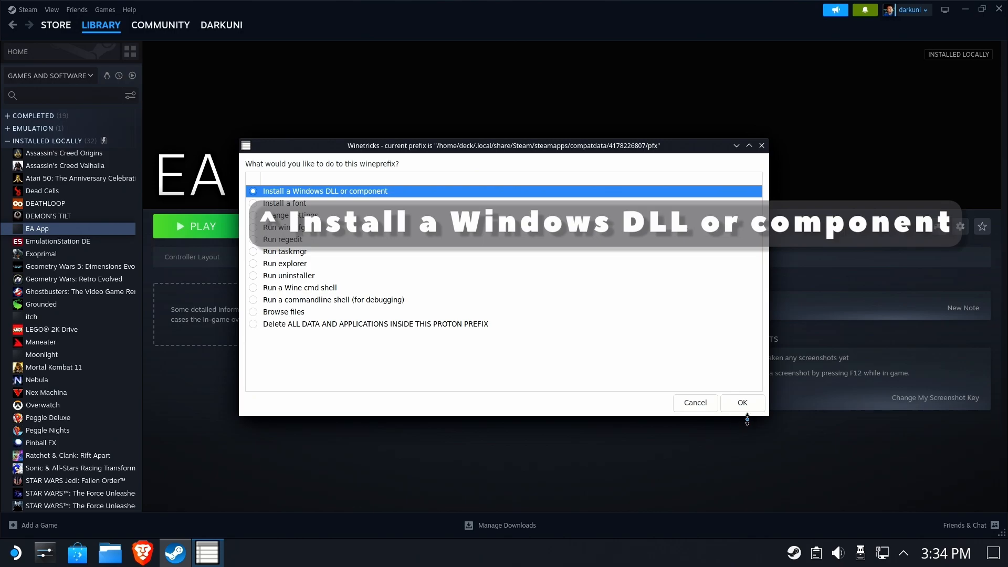
pyautogui.click(694, 402)
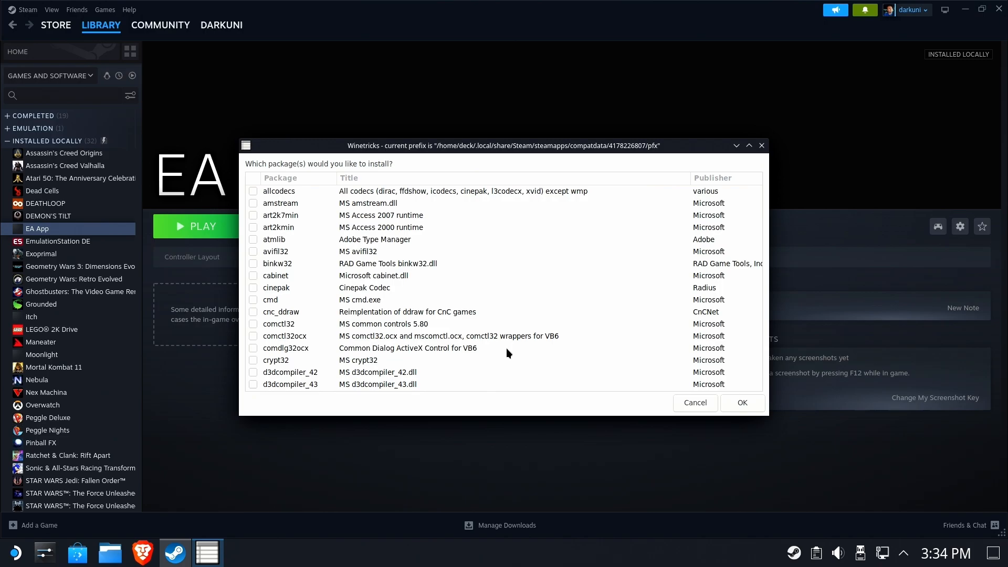
pyautogui.scroll(-3)
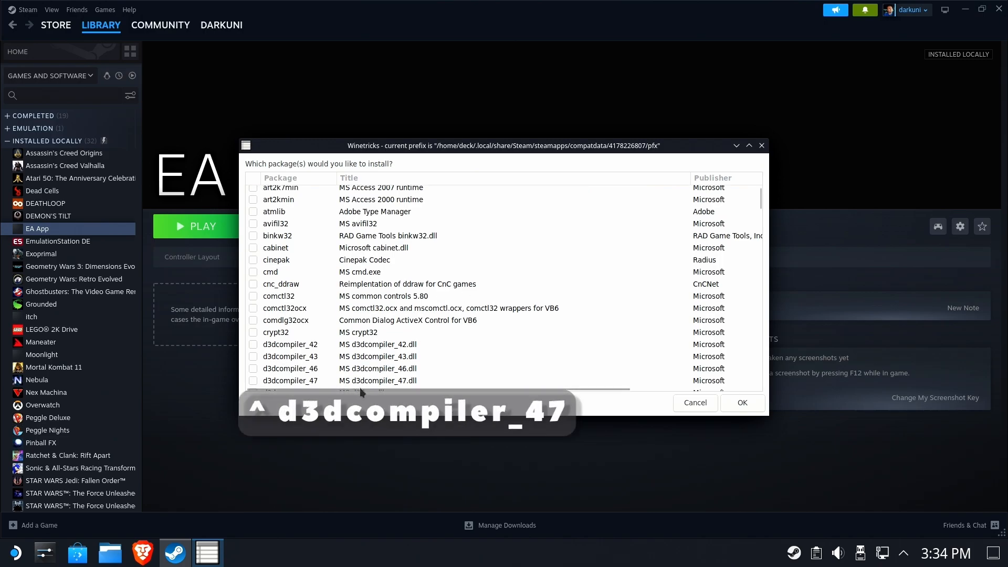
pyautogui.click(253, 324)
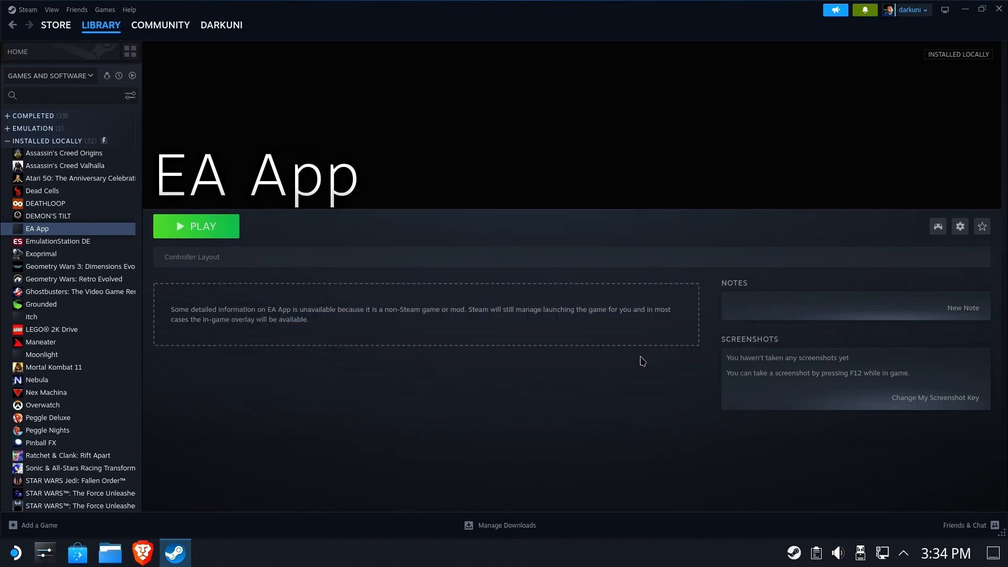
pyautogui.moveTo(619, 338)
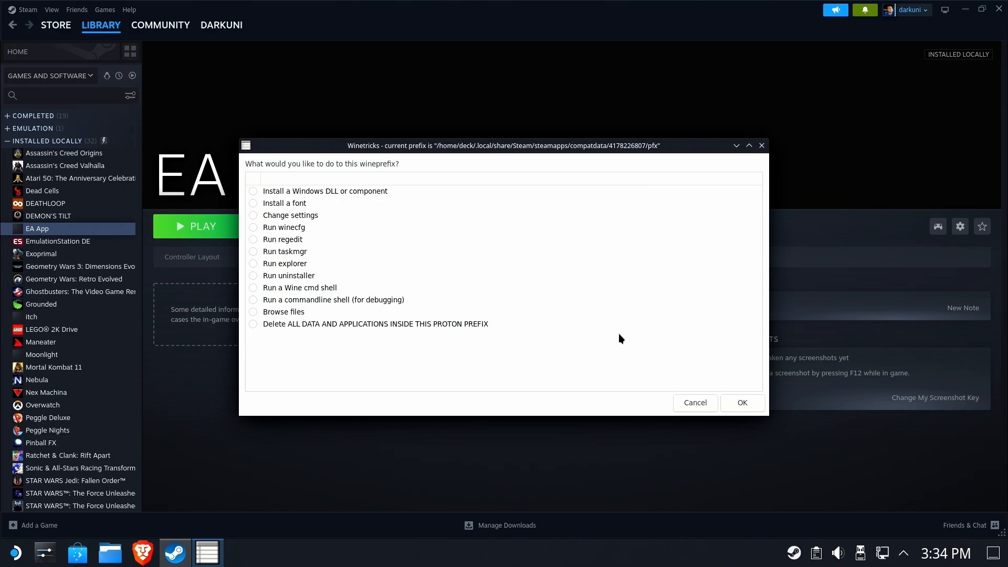
pyautogui.moveTo(282, 204)
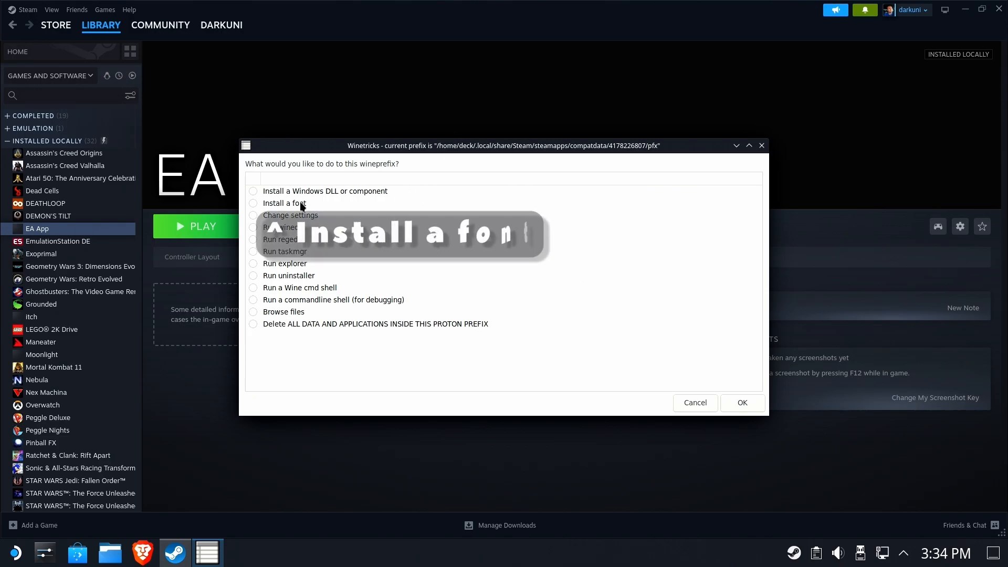
# - Install the Liberation fonts into the EA App prefix
pyautogui.click(742, 402)
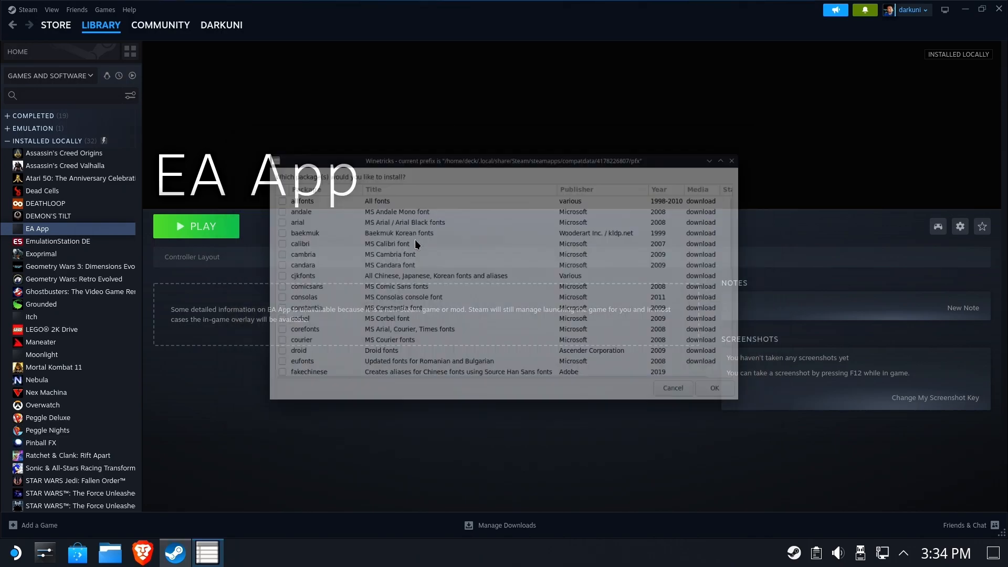
pyautogui.scroll(-3)
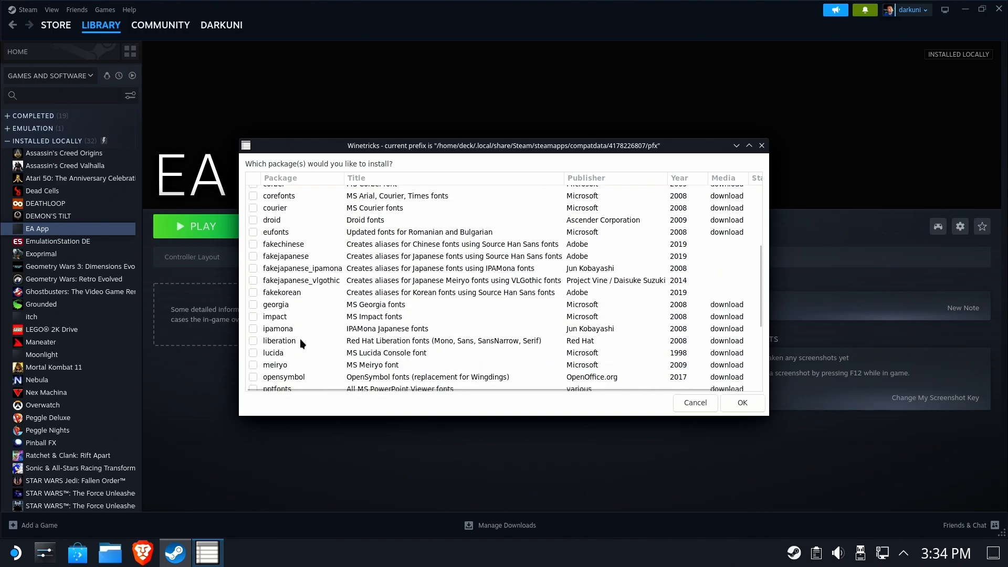
pyautogui.click(252, 340)
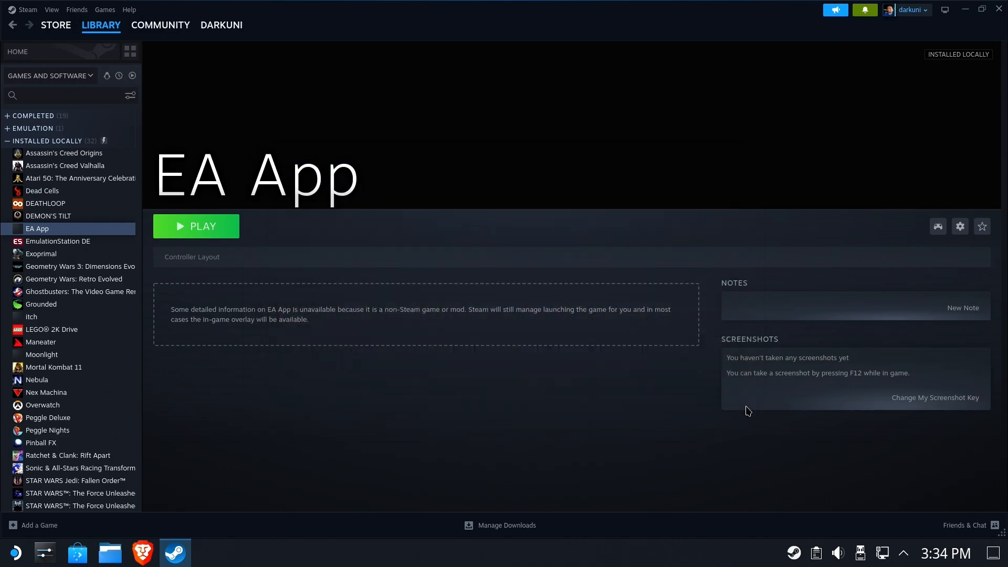
pyautogui.moveTo(649, 406)
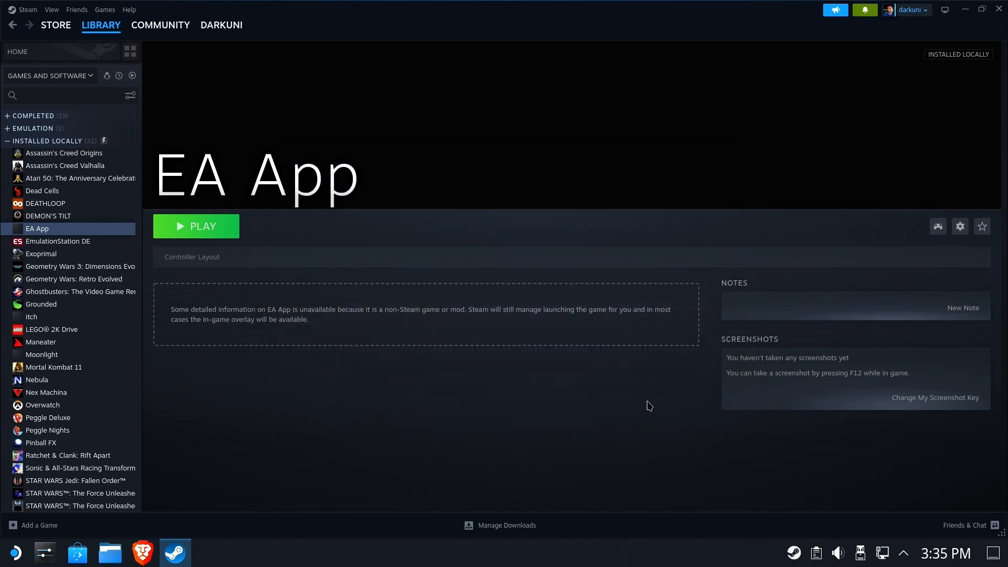
pyautogui.moveTo(549, 169)
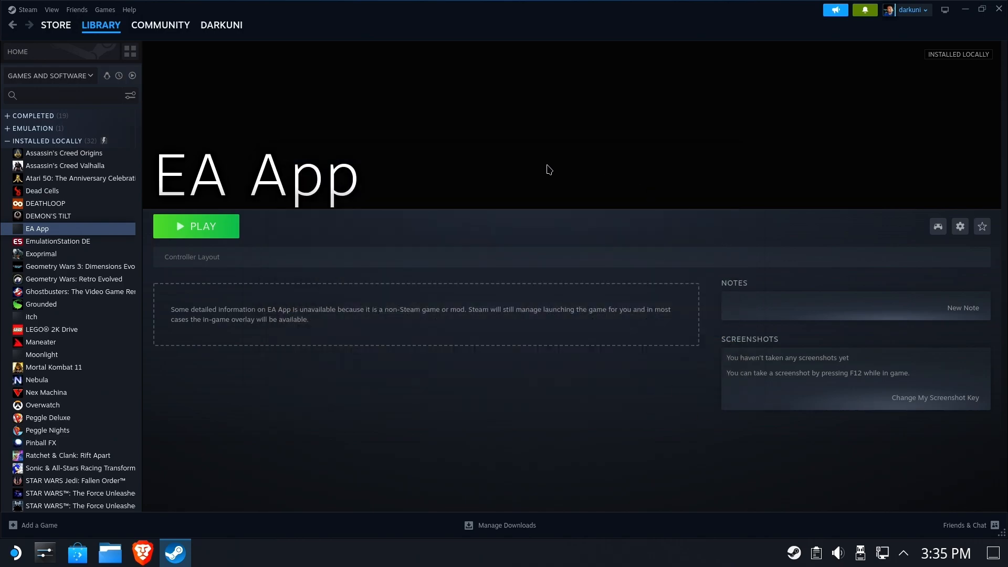
pyautogui.moveTo(540, 301)
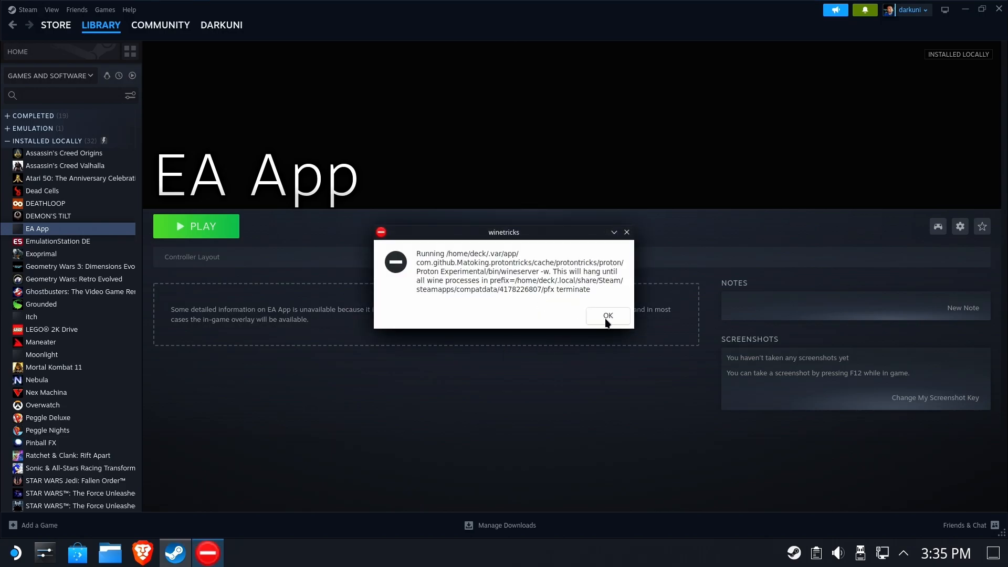
# - Acknowledge the winetricks notice about terminating all wine processes
pyautogui.click(606, 316)
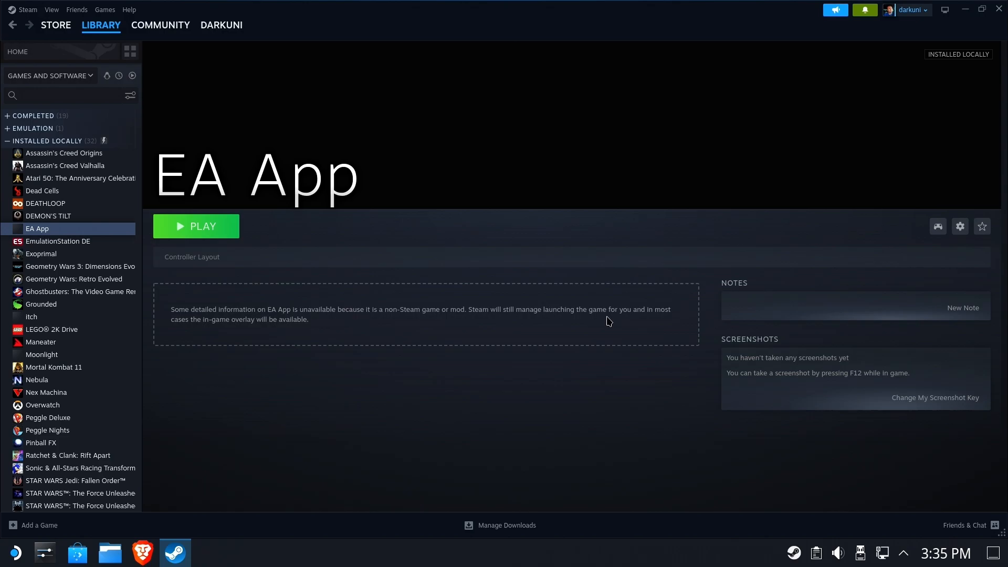
pyautogui.moveTo(584, 387)
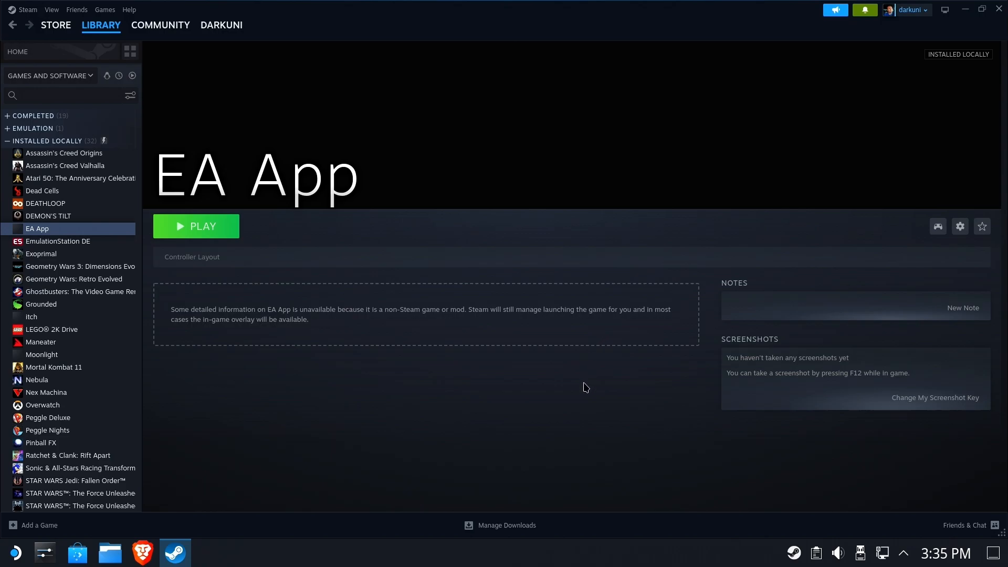
pyautogui.moveTo(568, 440)
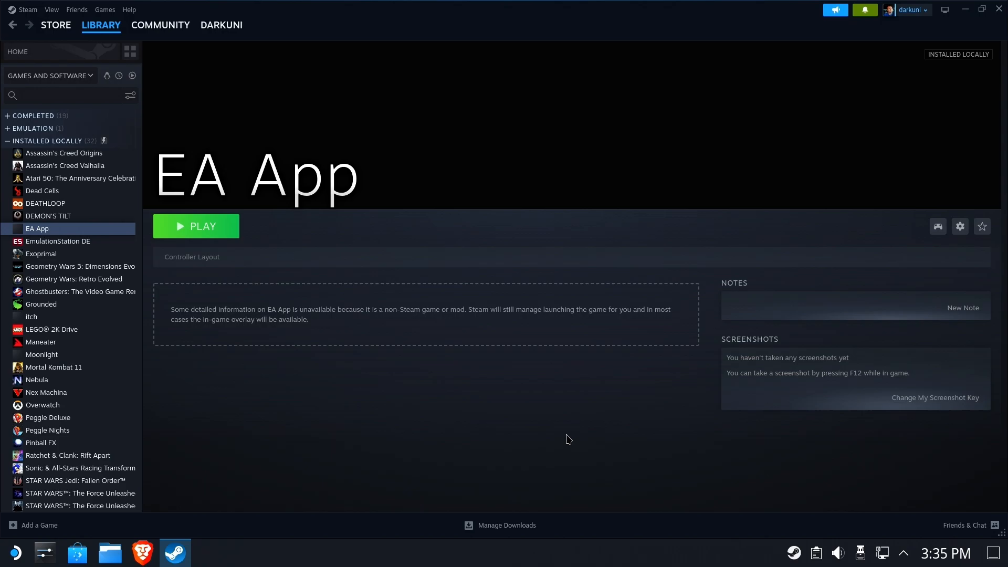
pyautogui.moveTo(595, 436)
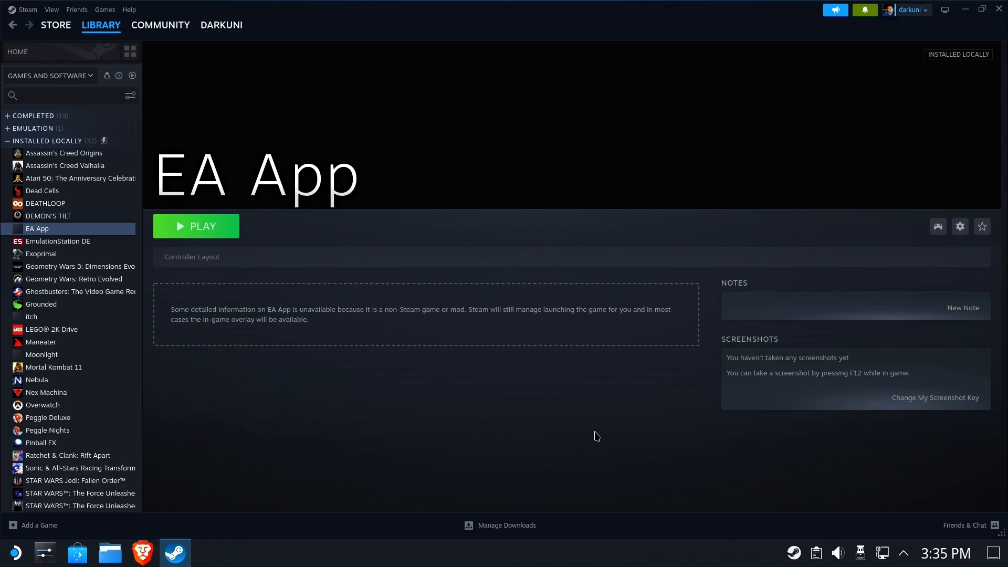
pyautogui.moveTo(605, 432)
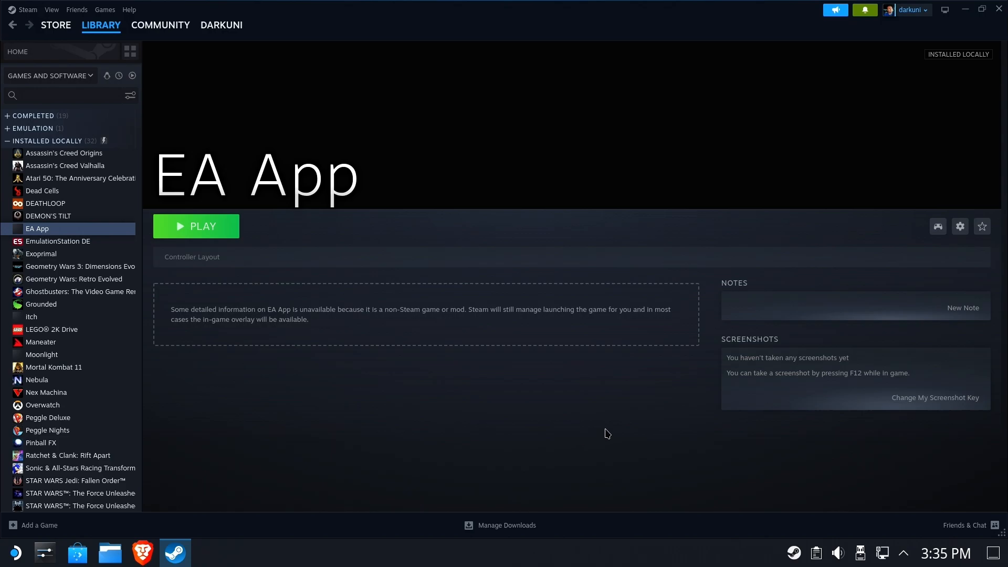
pyautogui.moveTo(360, 458)
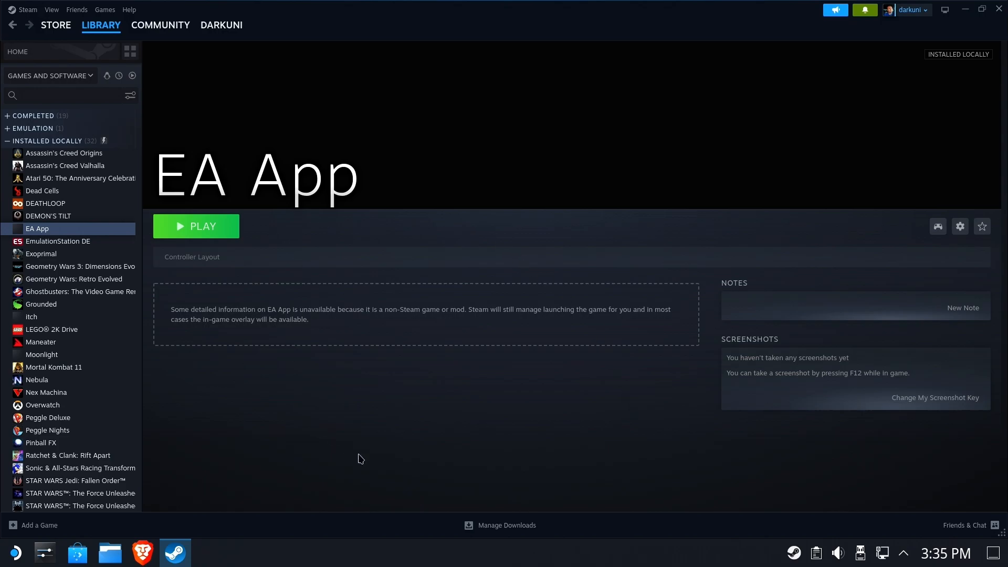
pyautogui.moveTo(396, 401)
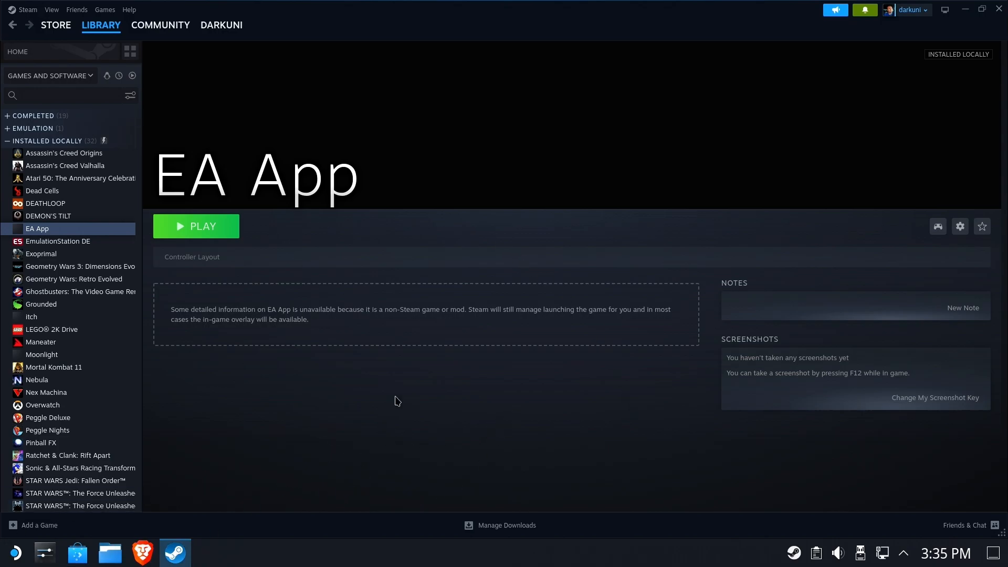
# - Relaunch the EA App, verify the EA sign-in window, close it and stop
pyautogui.click(195, 226)
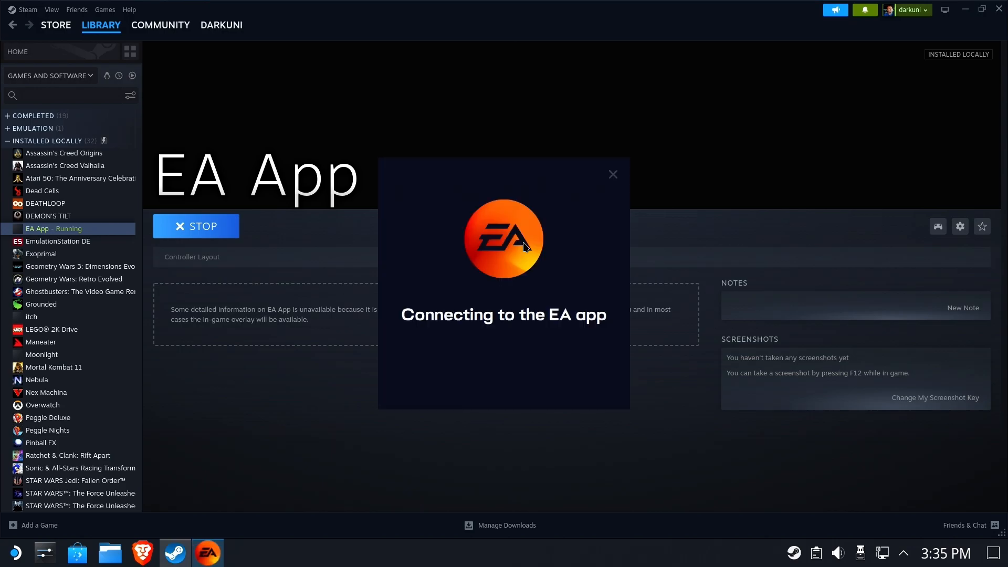
pyautogui.click(611, 174)
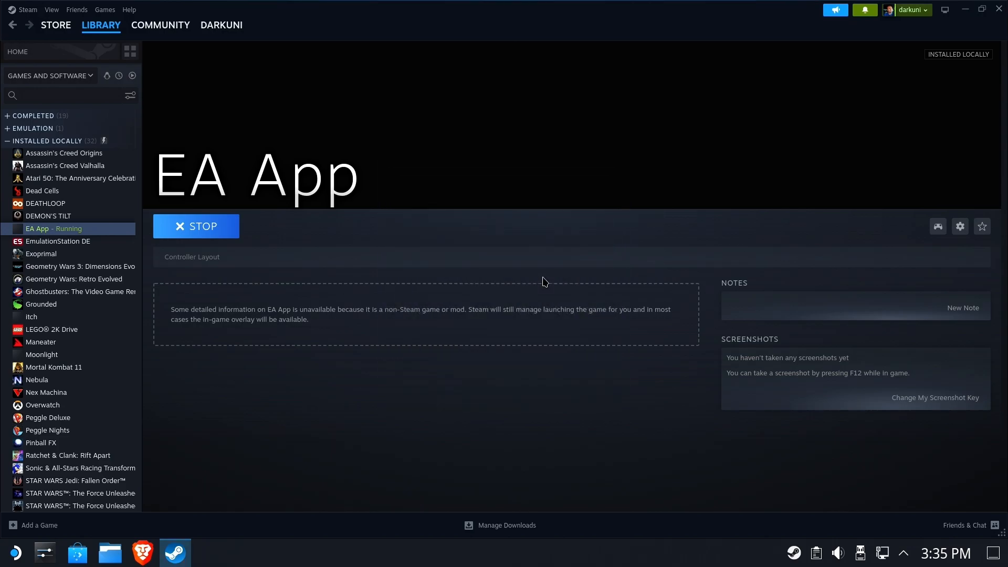
pyautogui.click(196, 226)
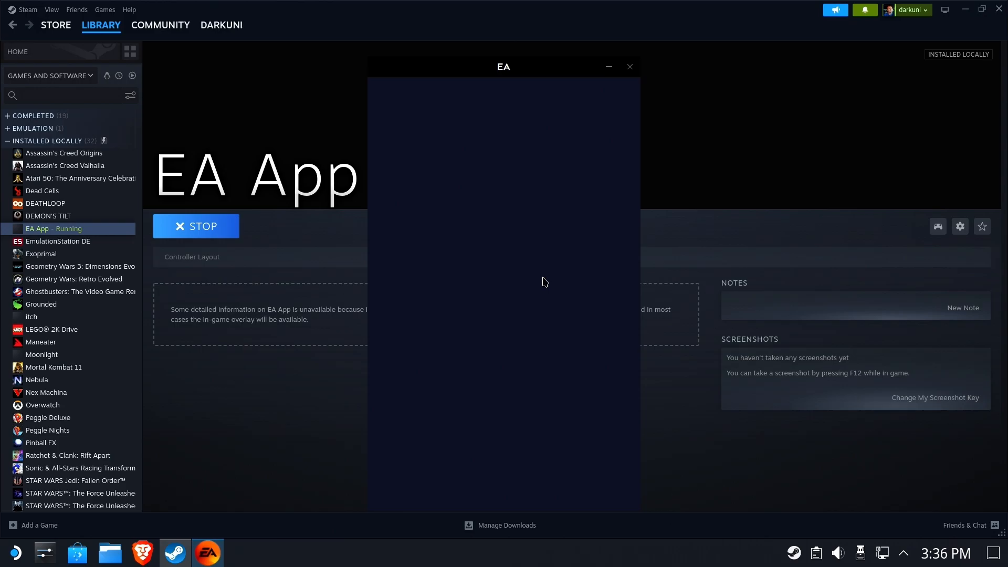
pyautogui.moveTo(620, 253)
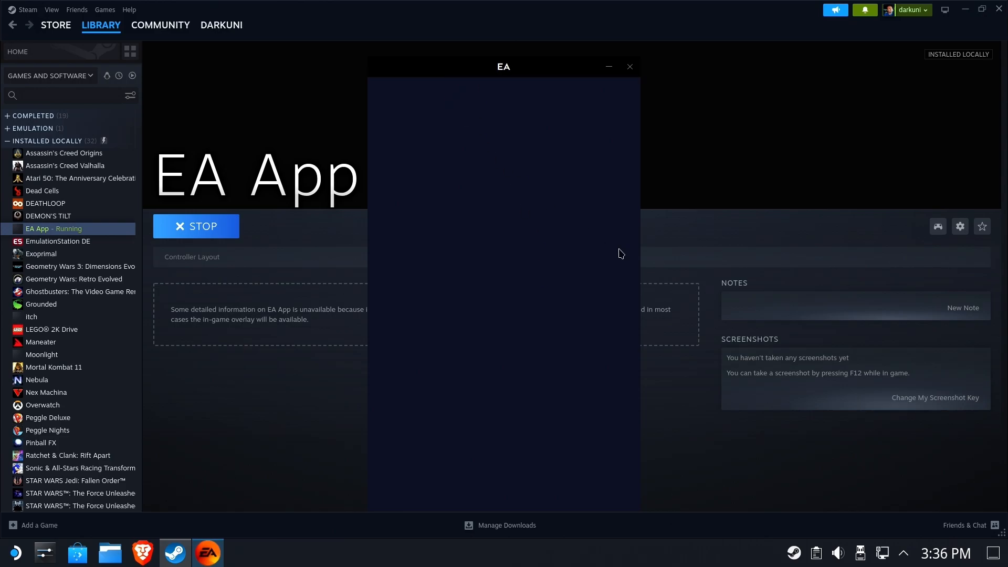
pyautogui.moveTo(487, 183)
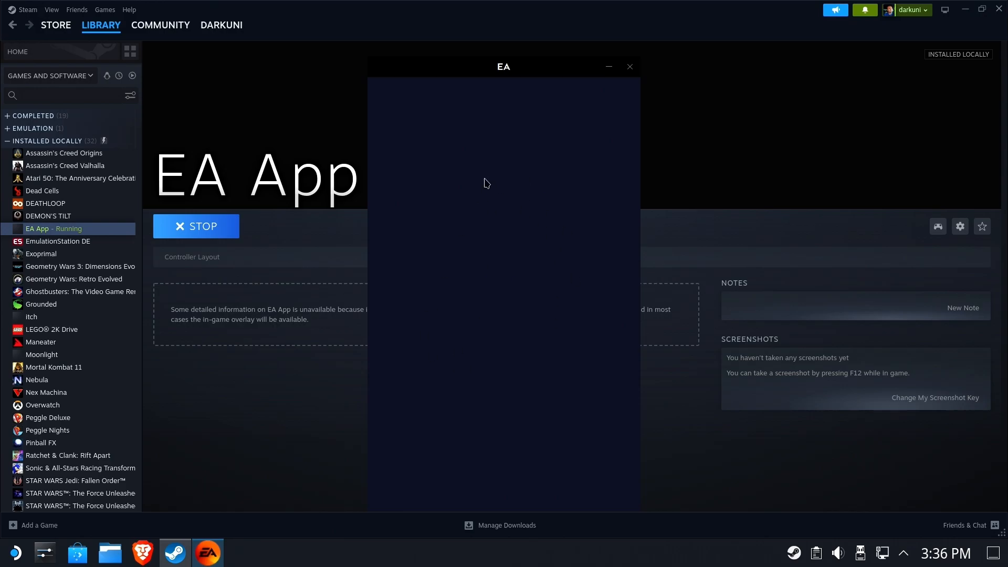
pyautogui.moveTo(469, 237)
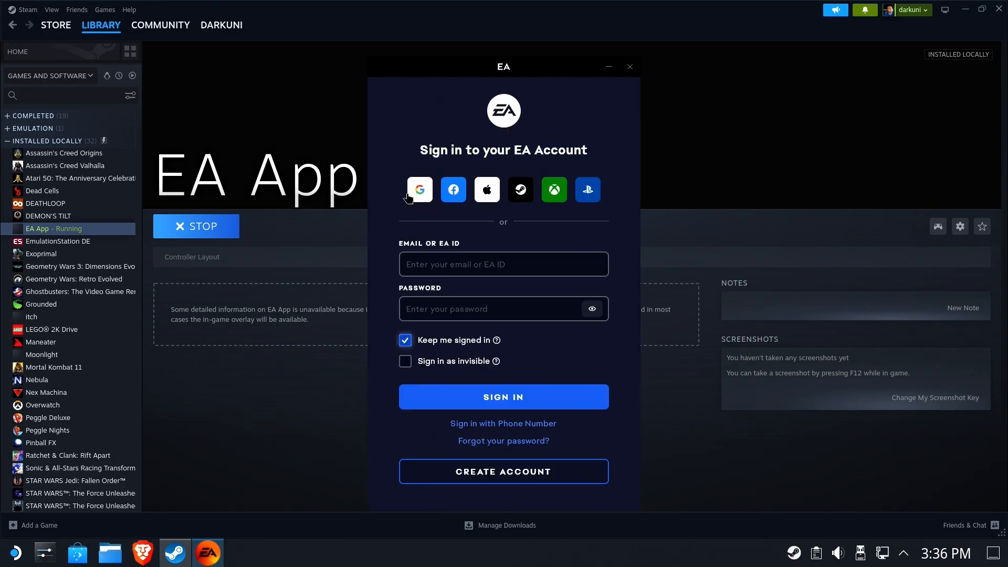
pyautogui.moveTo(569, 459)
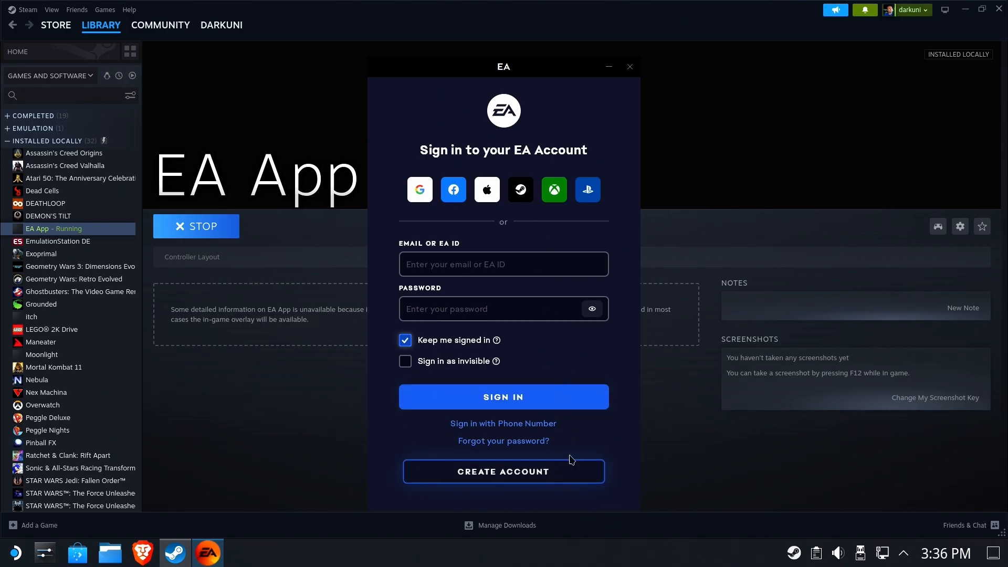
pyautogui.moveTo(483, 260)
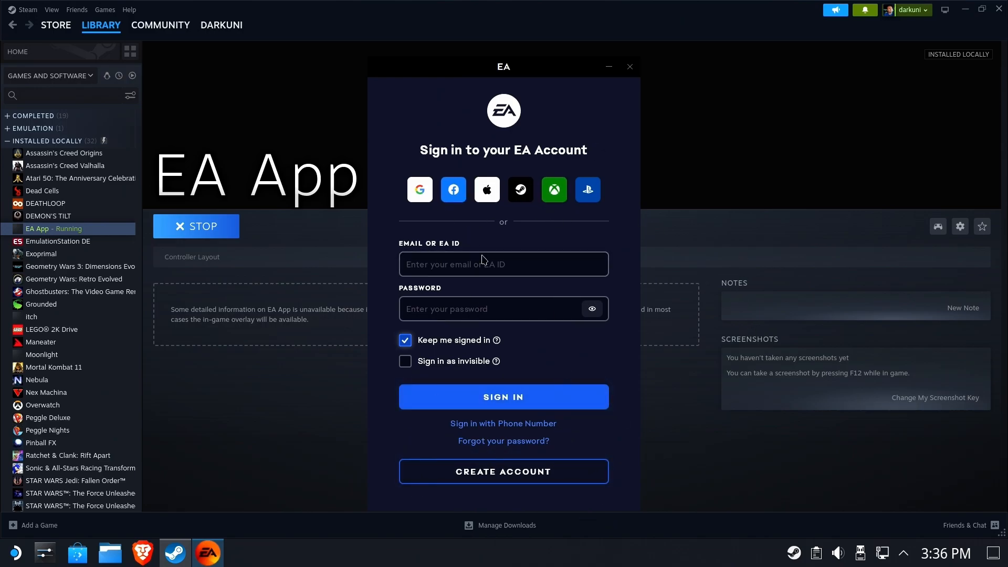
pyautogui.moveTo(581, 141)
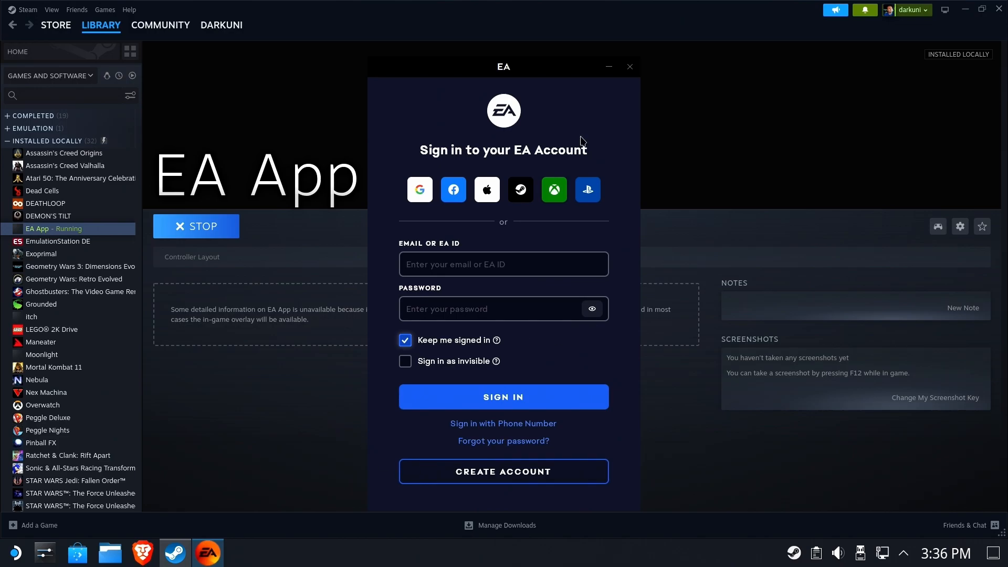
pyautogui.click(629, 66)
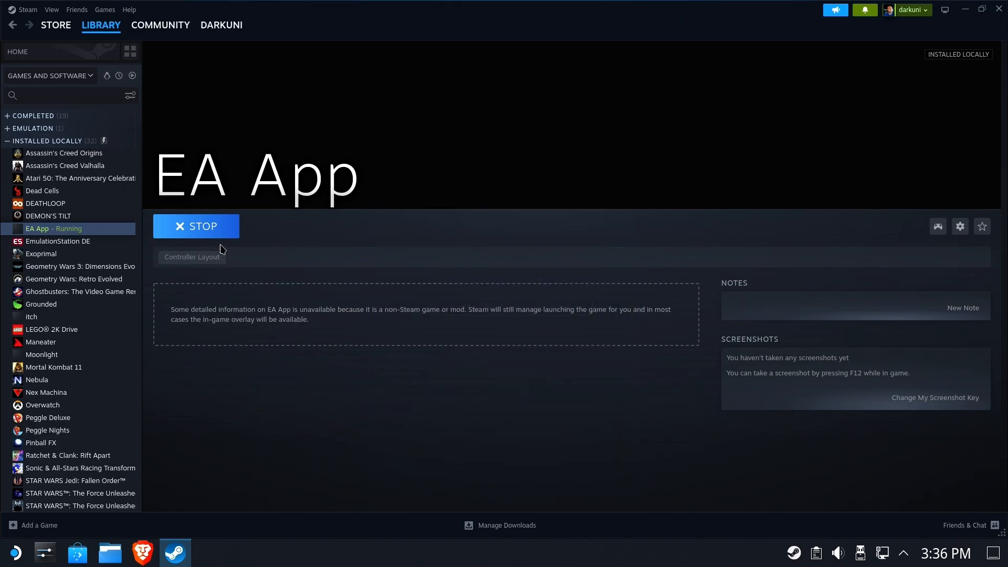
pyautogui.moveTo(367, 226)
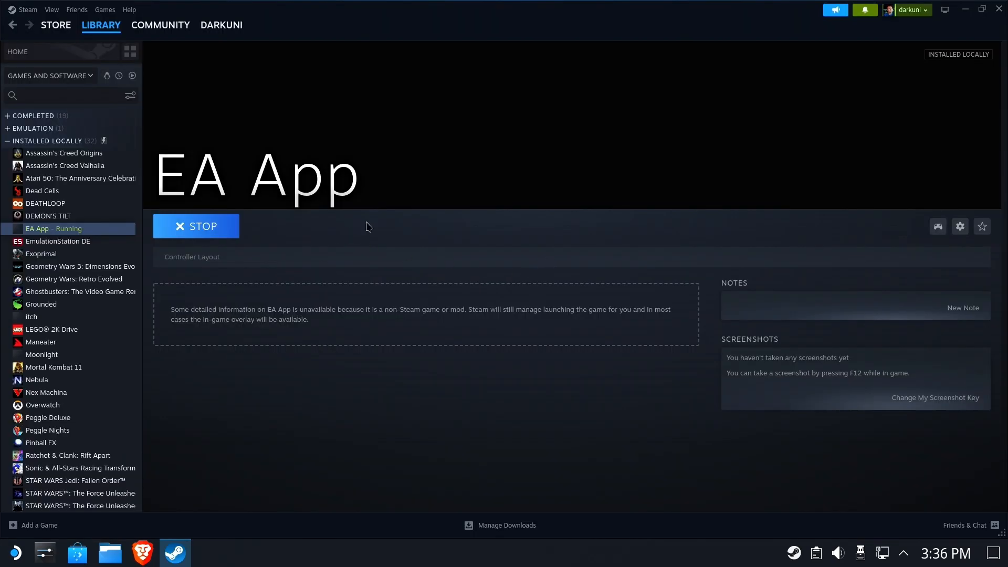
pyautogui.click(195, 226)
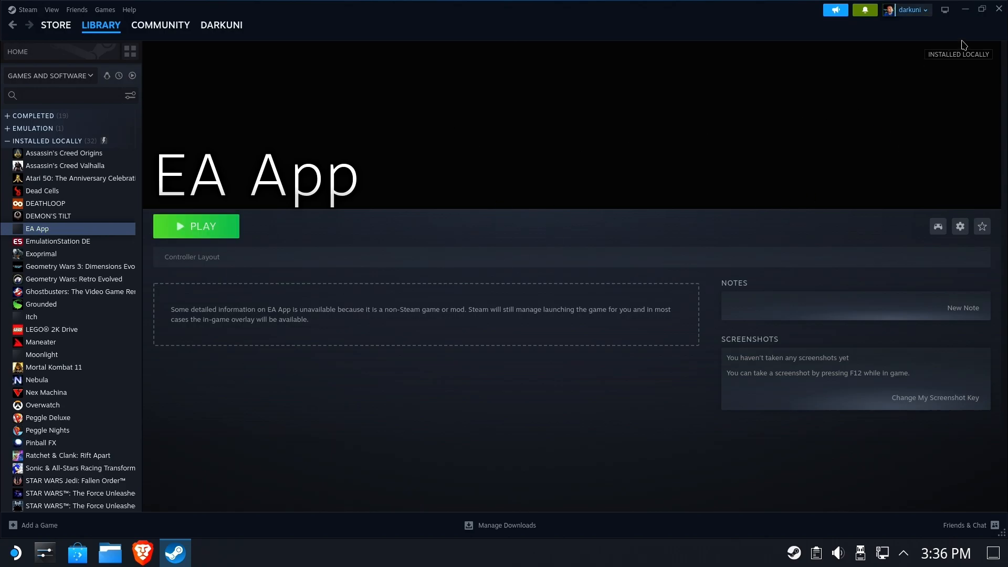